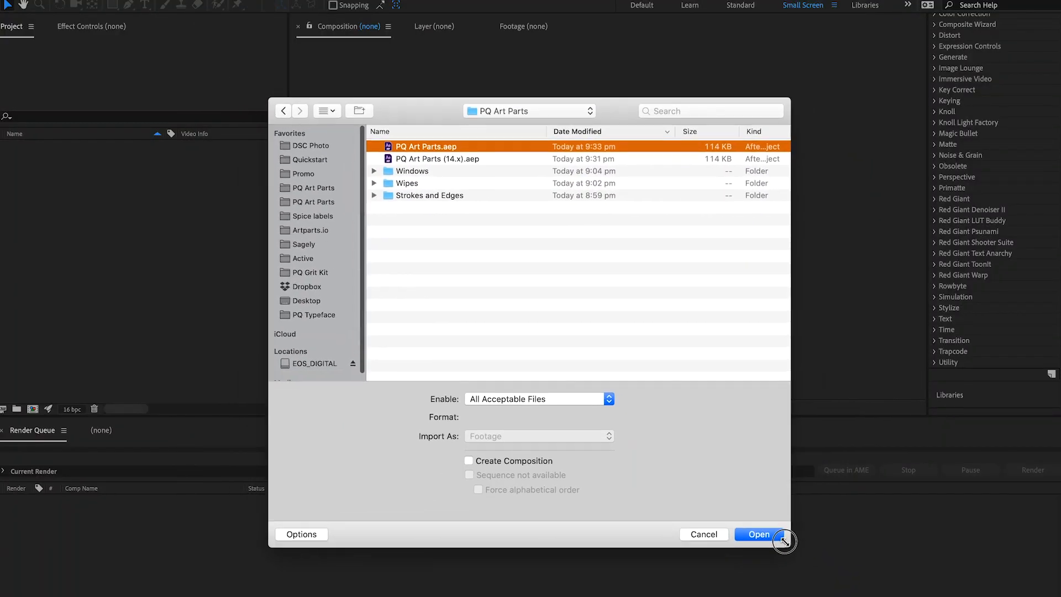
- Import PQ Art Parts.aep from the PQ Art Parts folder via the Cmd+I import dialog
click(758, 534)
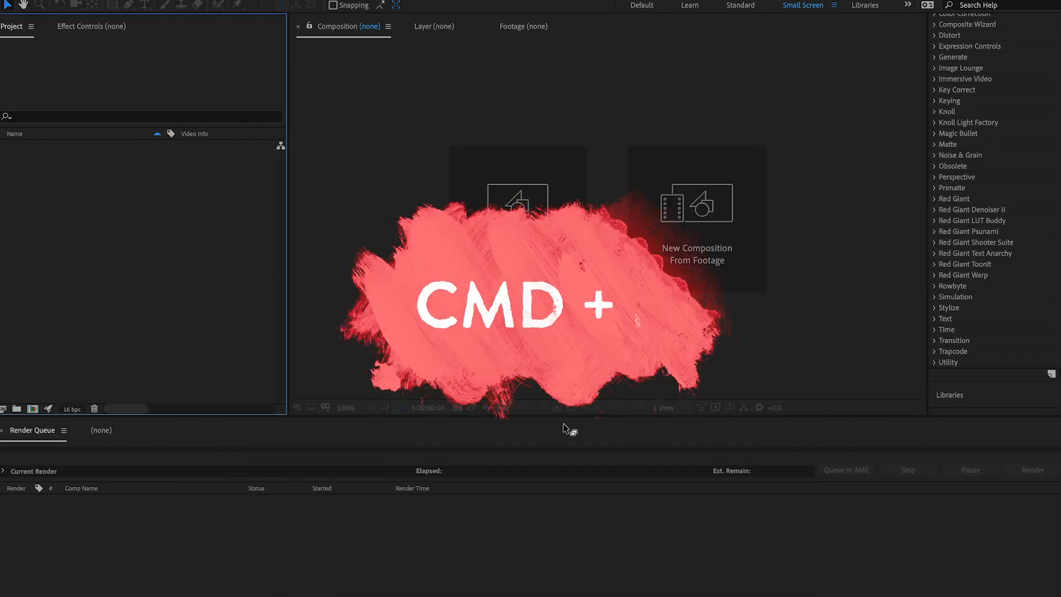
key(cmd+i)
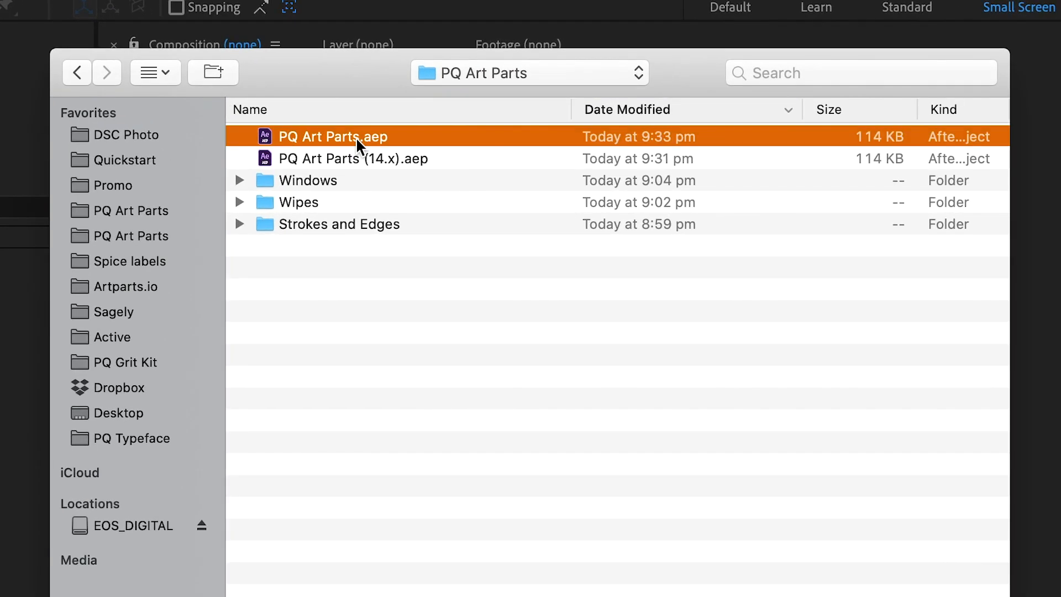
double_click(332, 136)
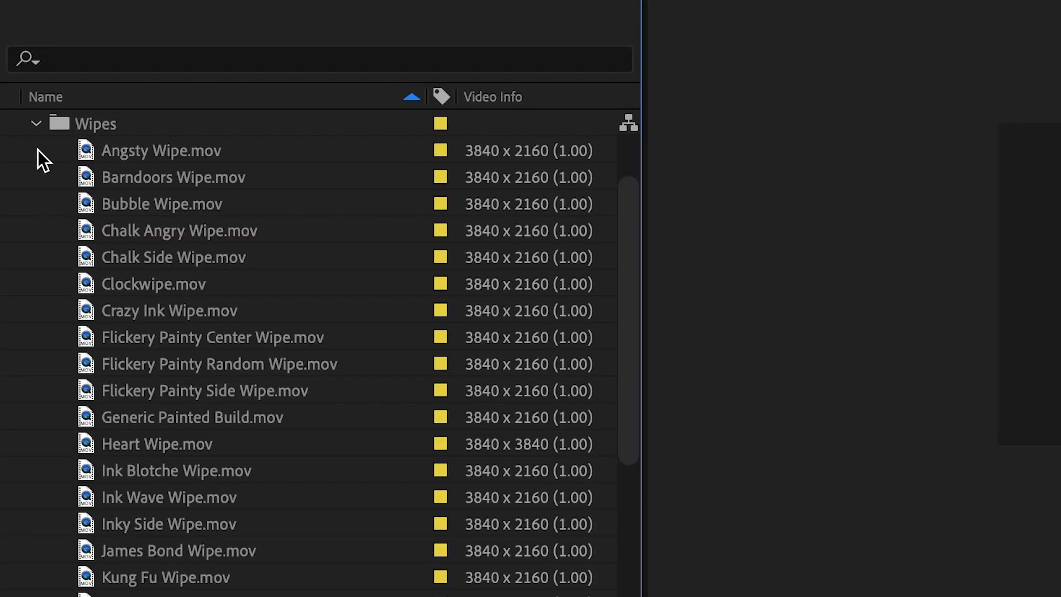
scroll(down, 3)
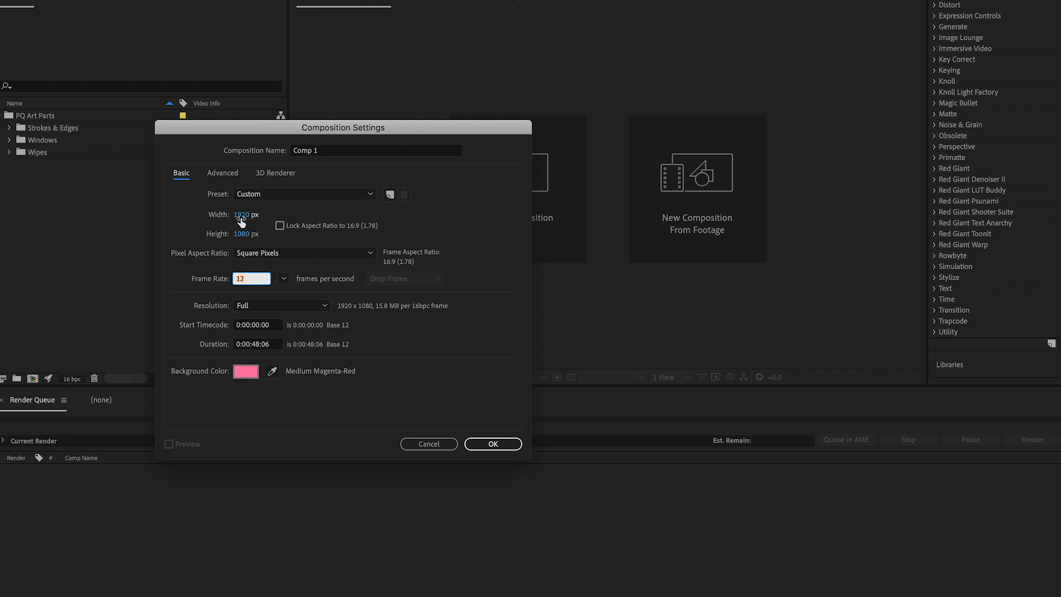
- Create a 1920×1080, 12 fps composition and select Comp 1 for the Mona_Lisa.mov import
click(493, 444)
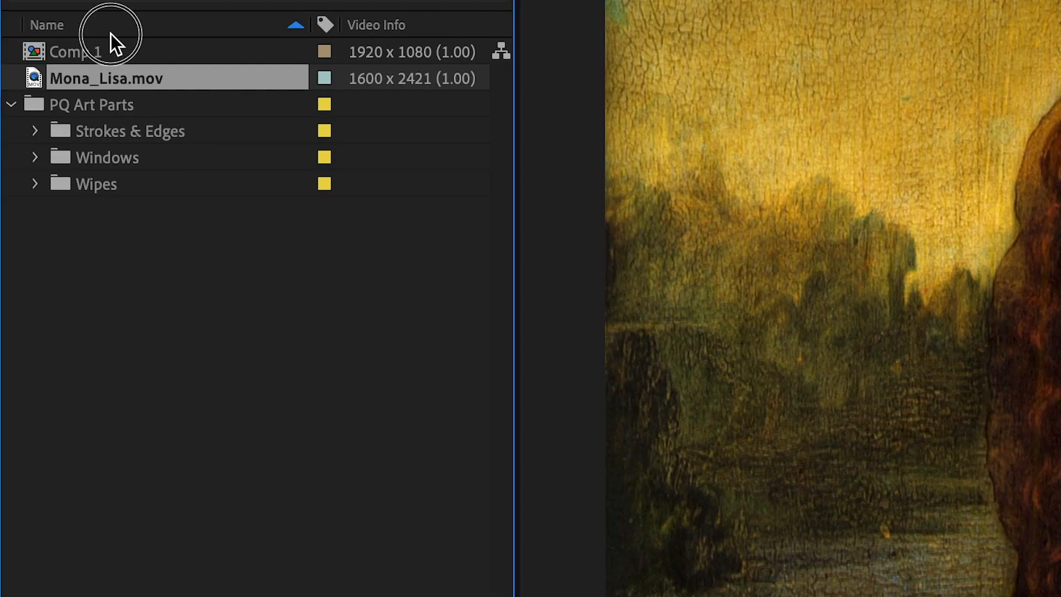
click(46, 26)
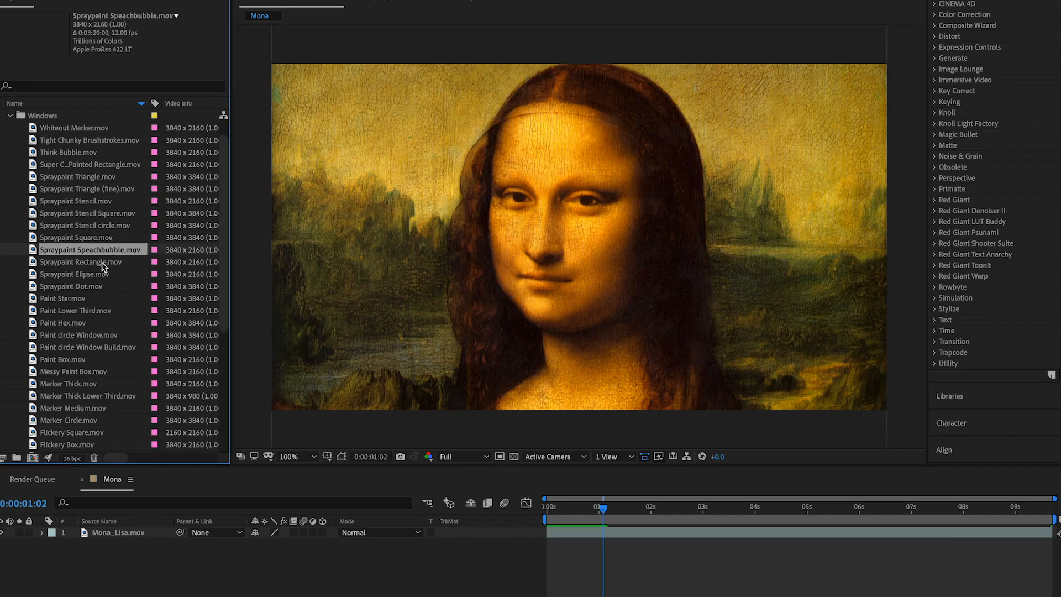
- Place Spraypaint Rectangle.mov above Mona_Lisa.mov and fit it to the composition height
click(81, 262)
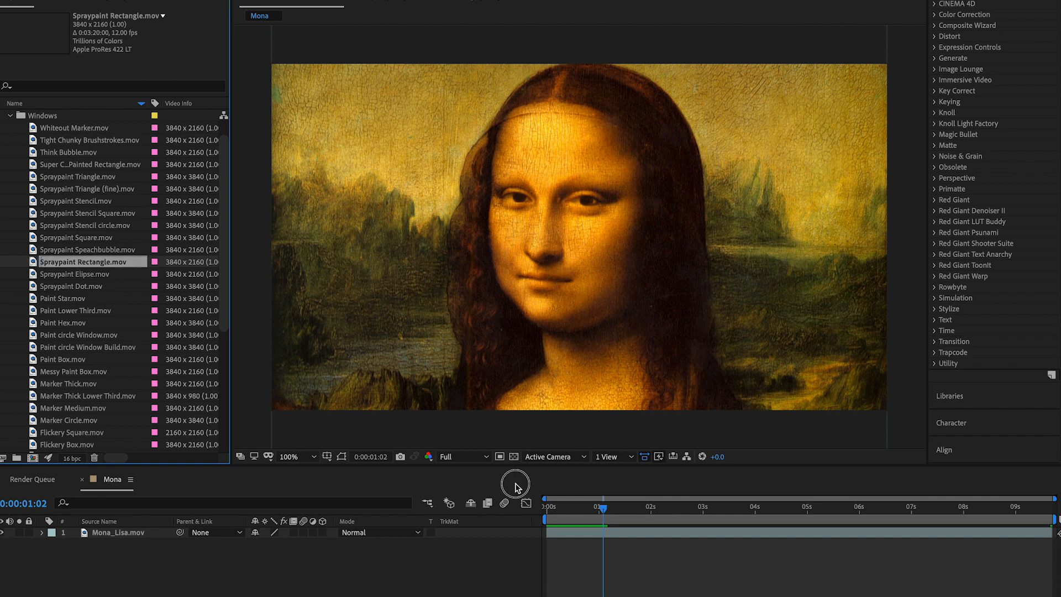
drag(88, 261, 650, 532)
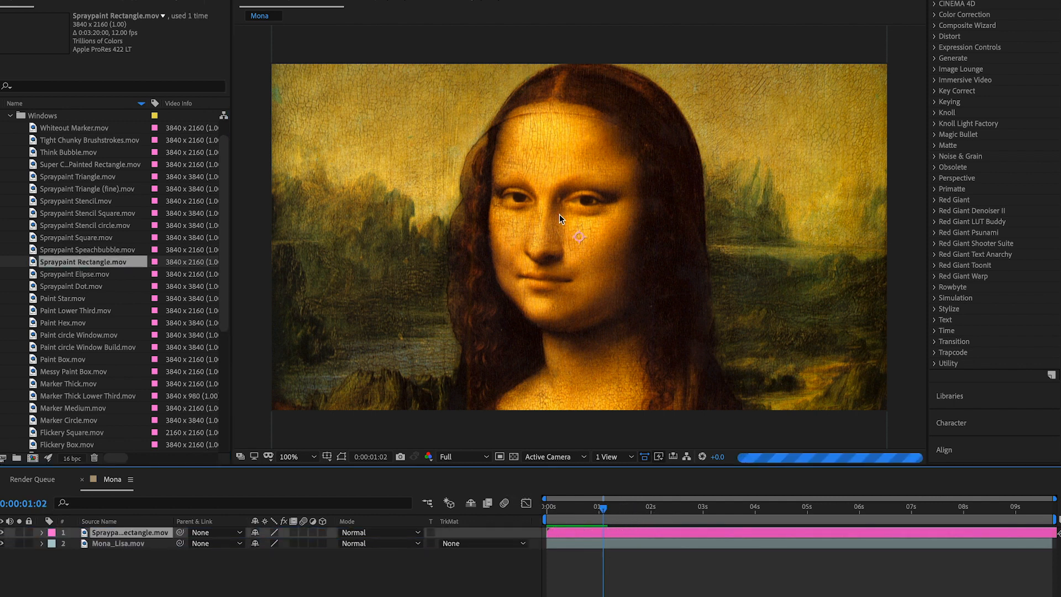
right_click(559, 218)
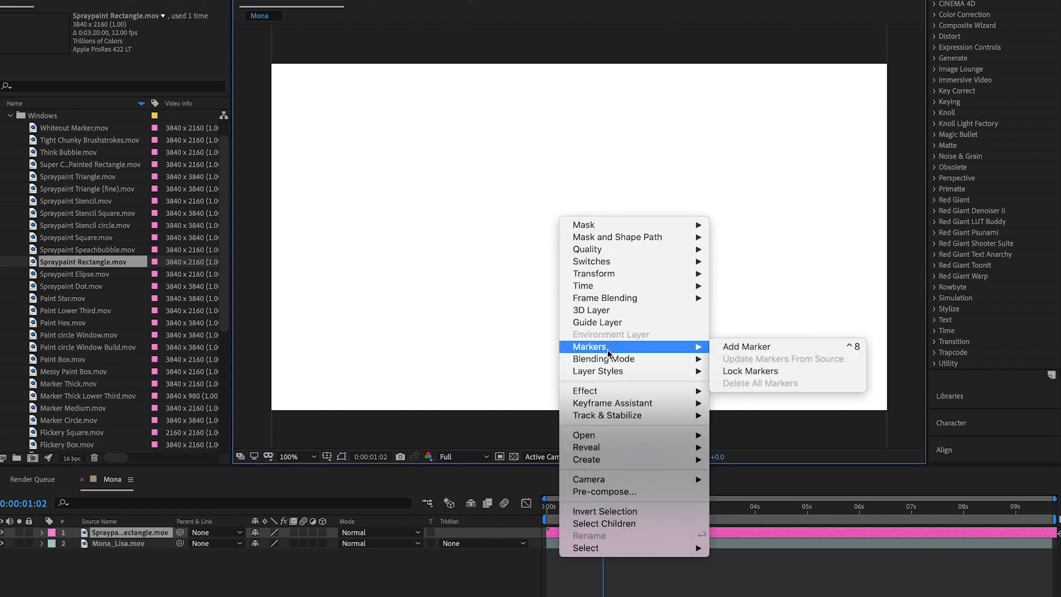
mouse_move(612, 403)
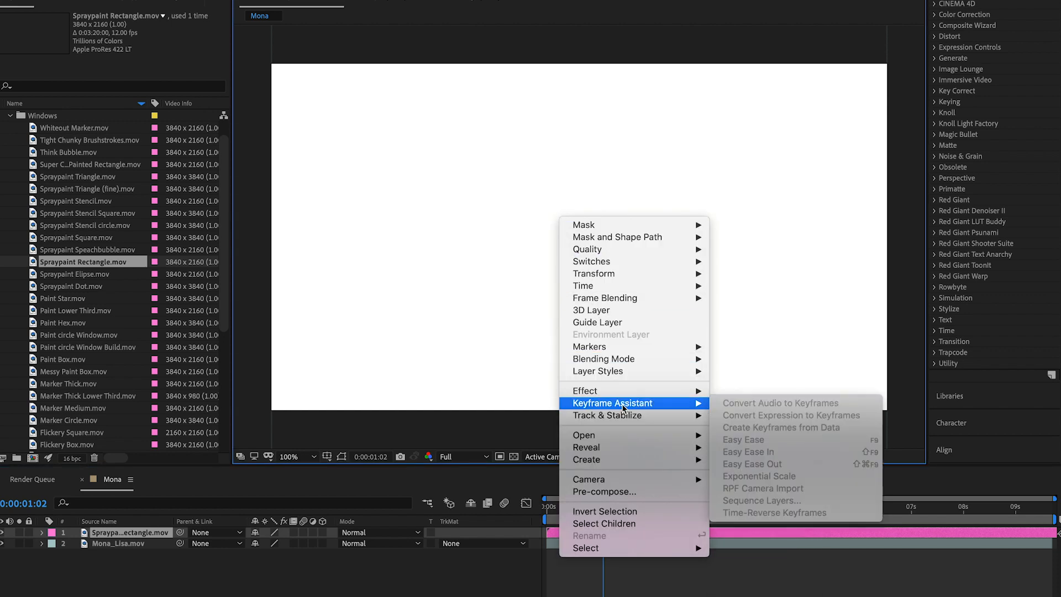
mouse_move(593, 273)
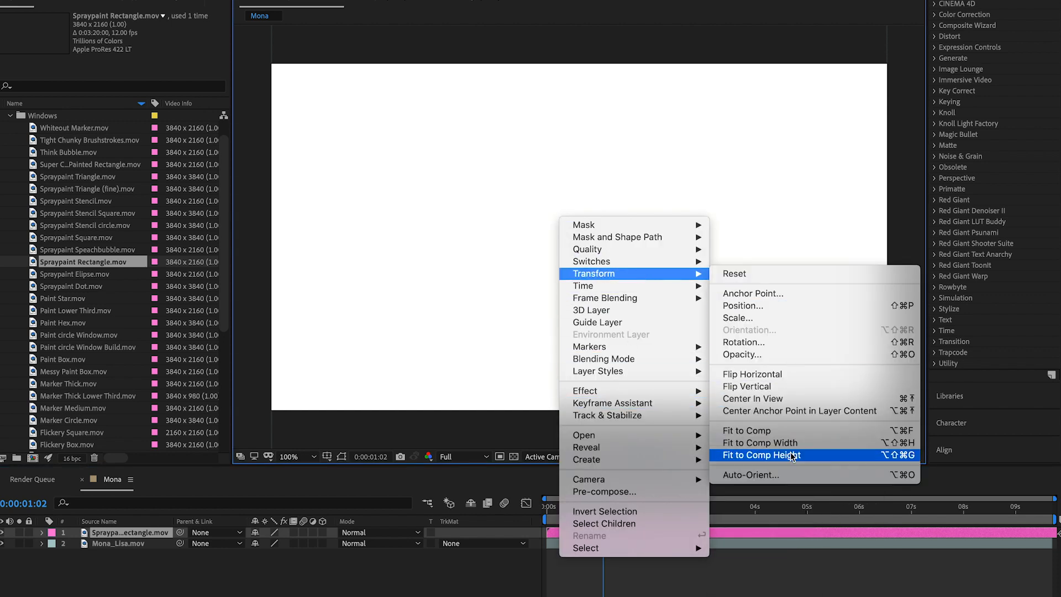
click(760, 454)
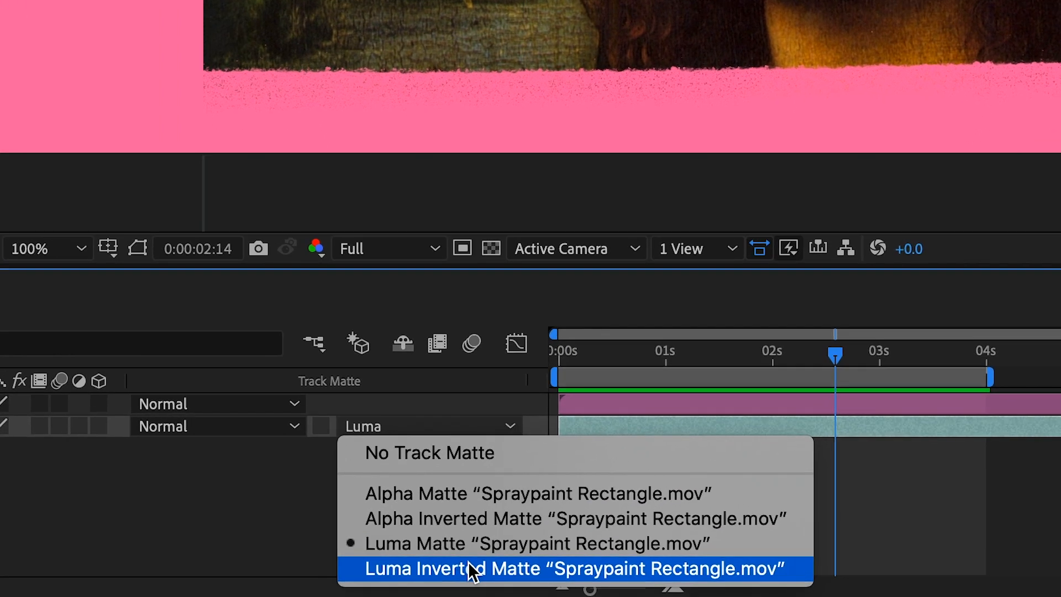
- Set Mona_Lisa.mov's track matte to Luma Inverted Matte "Spraypaint Rectangle.mov"
click(574, 568)
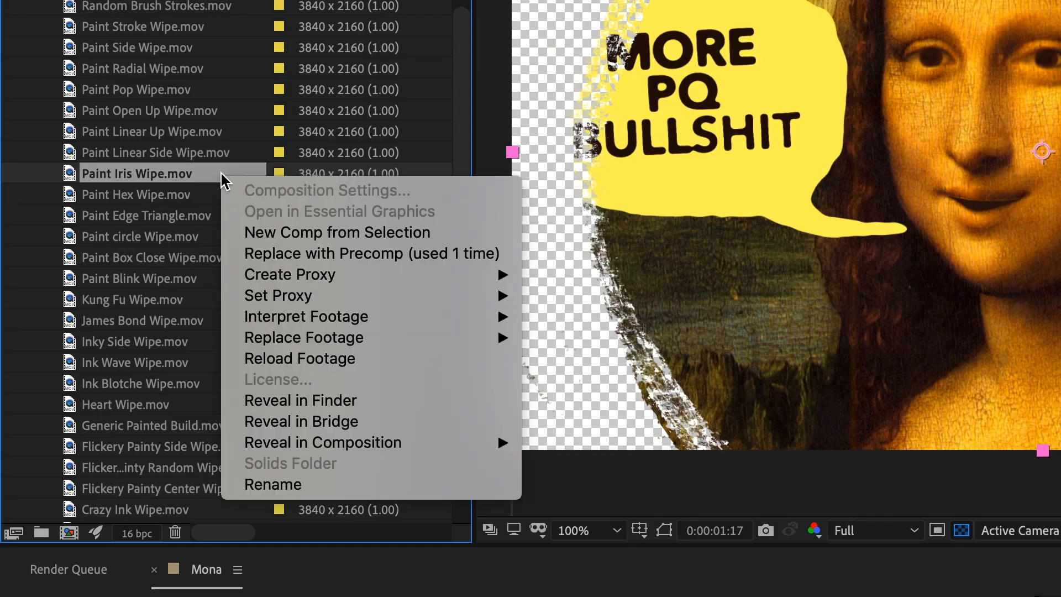
mouse_move(306, 316)
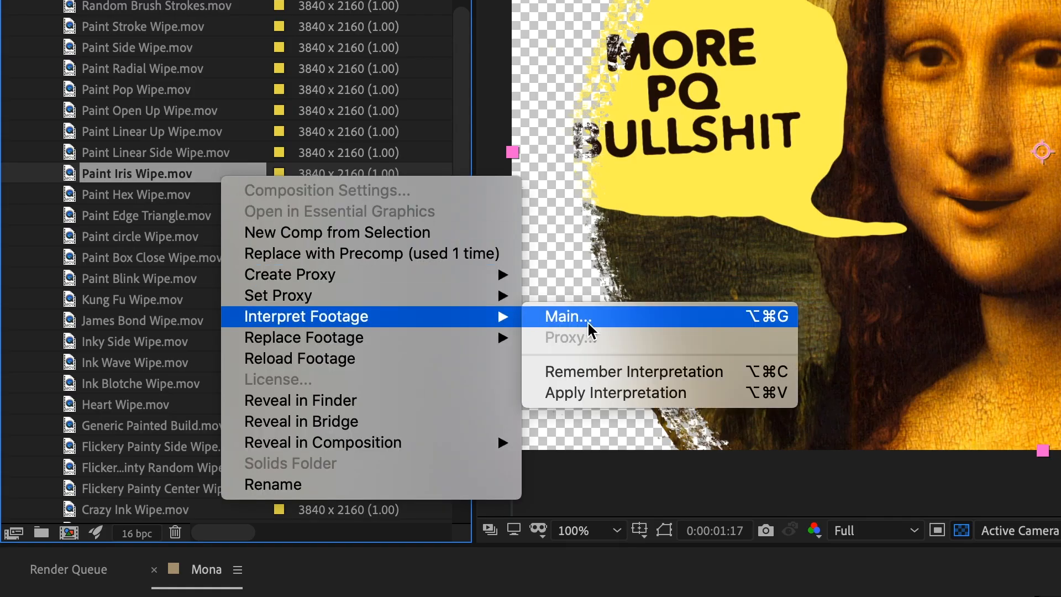
- In Interpret Footage for Paint Iris Wipe.mov, conform the frame rate to 8 fps
click(566, 317)
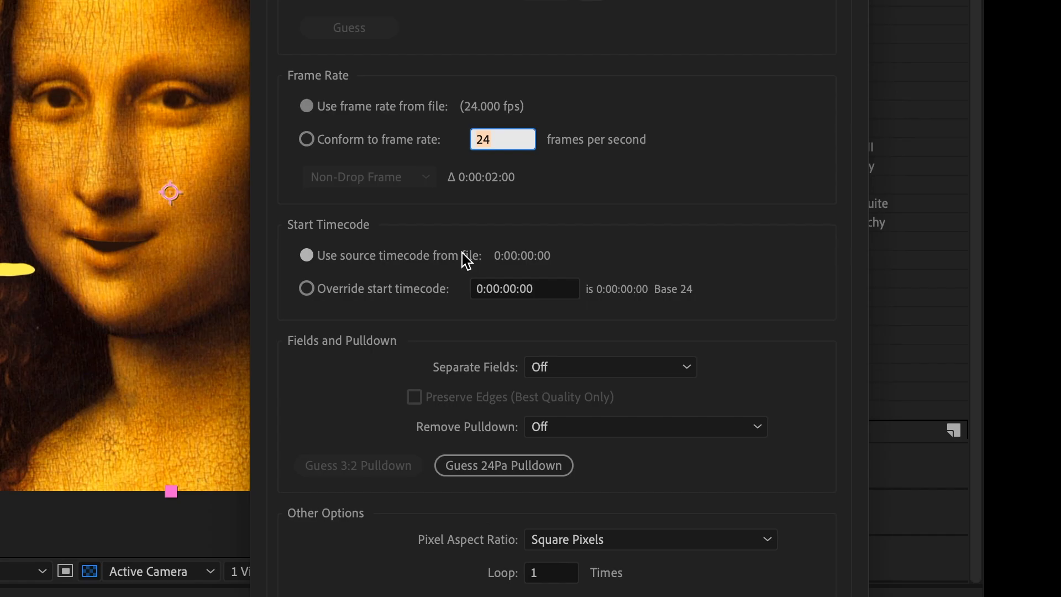
text(8)
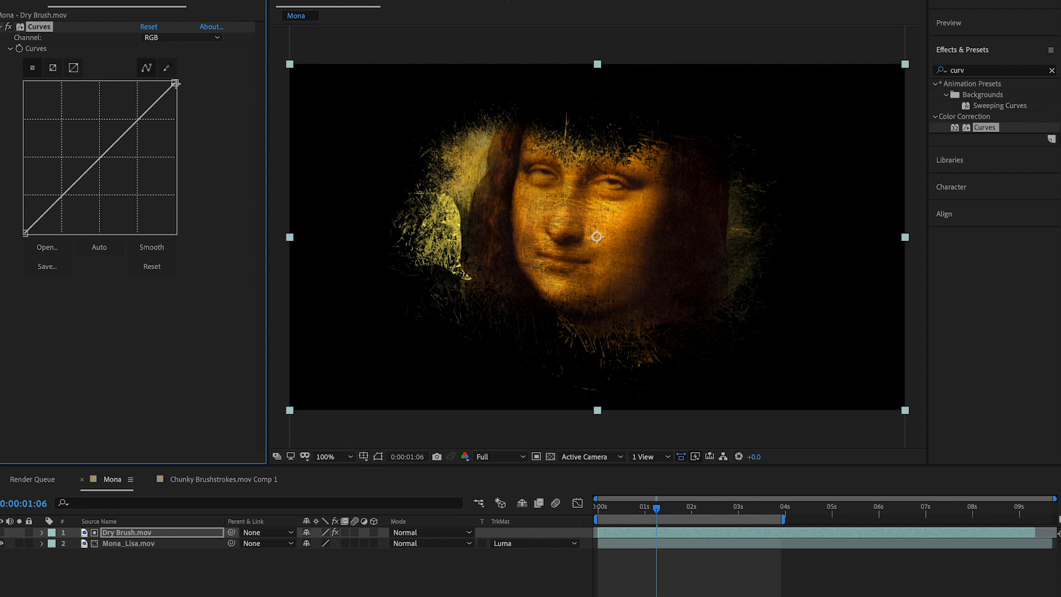
- Drag the Curves white point on Dry Brush.mov to brighten the matte's highlights
drag(175, 83, 159, 78)
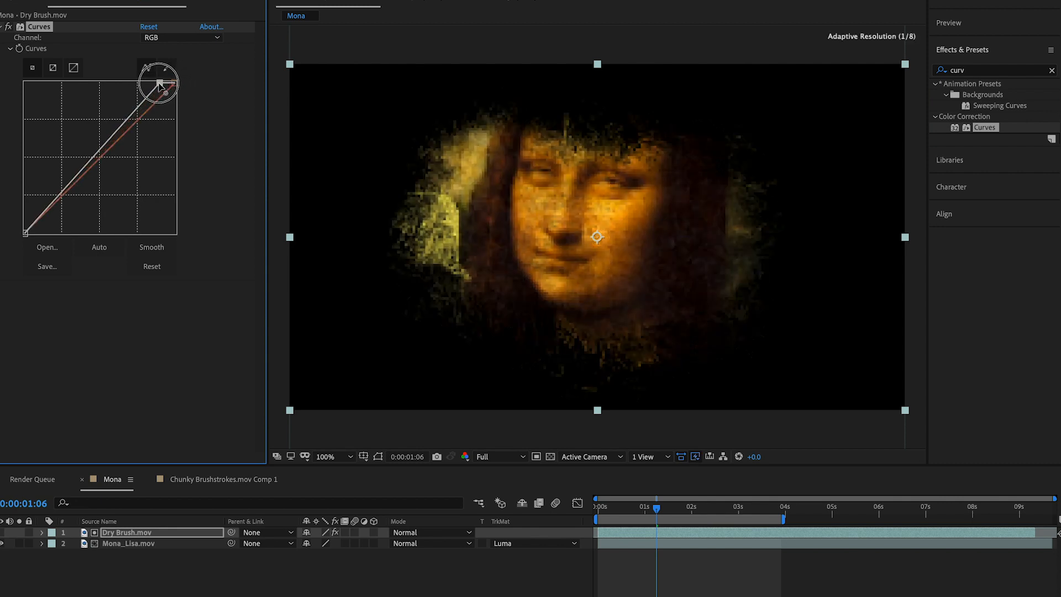
drag(158, 79, 86, 80)
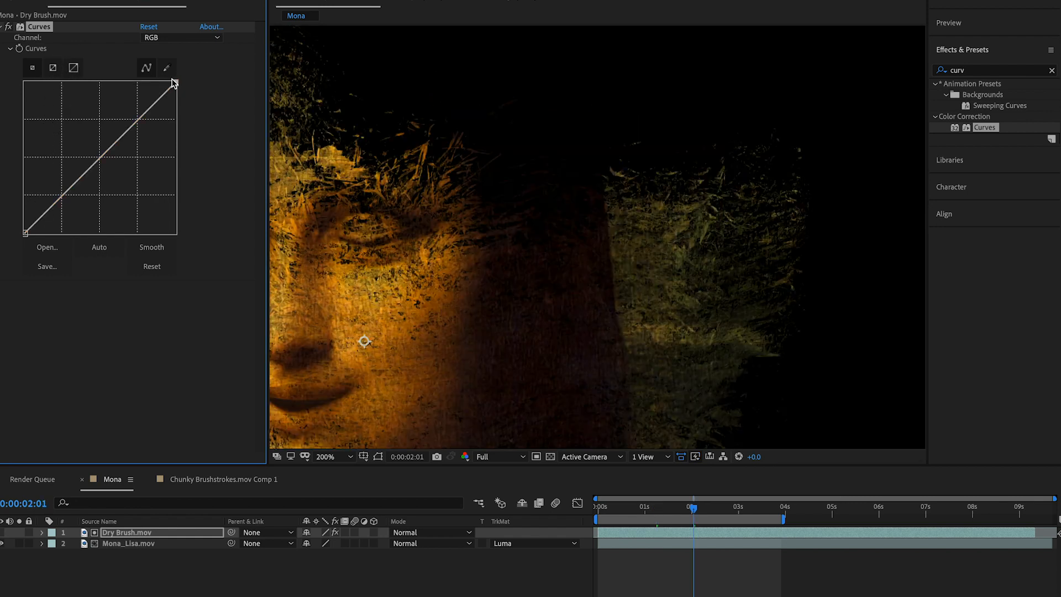
drag(173, 80, 61, 74)
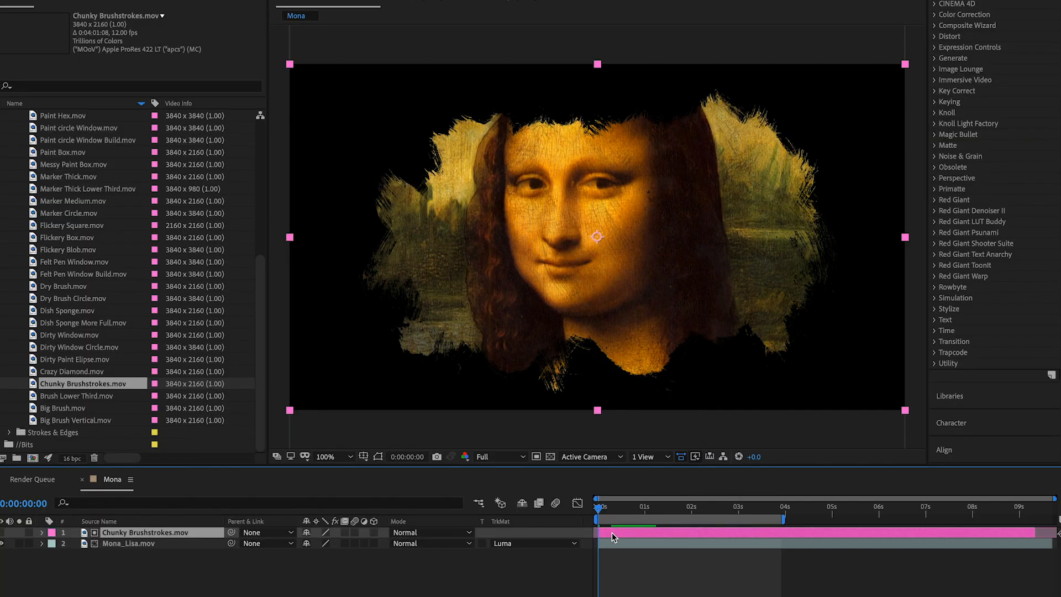
- Pre-compose Chunky Brushstrokes.mov into a new composition and reach the top layer's blending modes
right_click(615, 536)
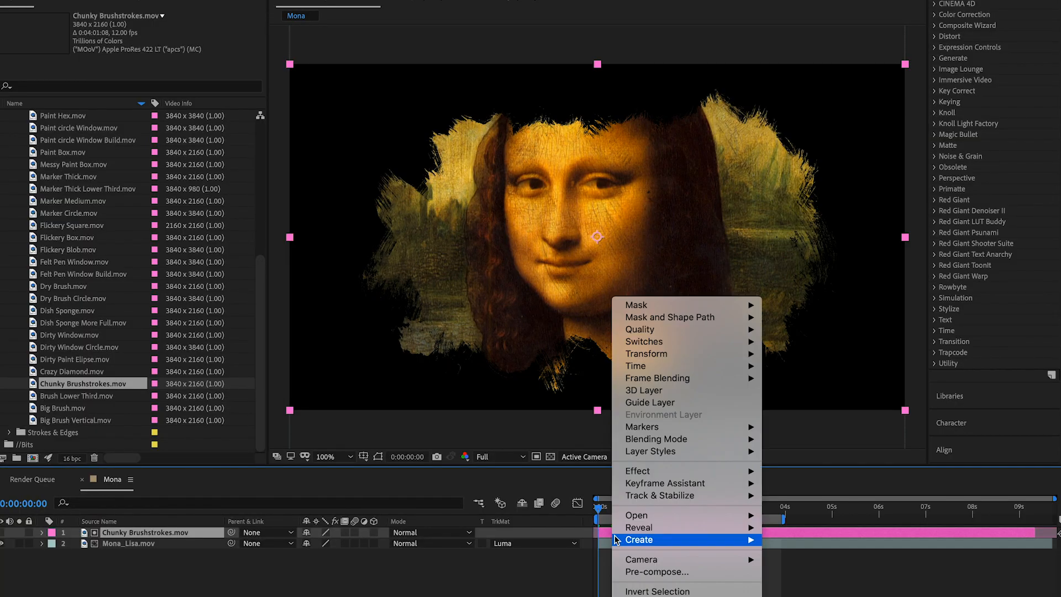
click(656, 571)
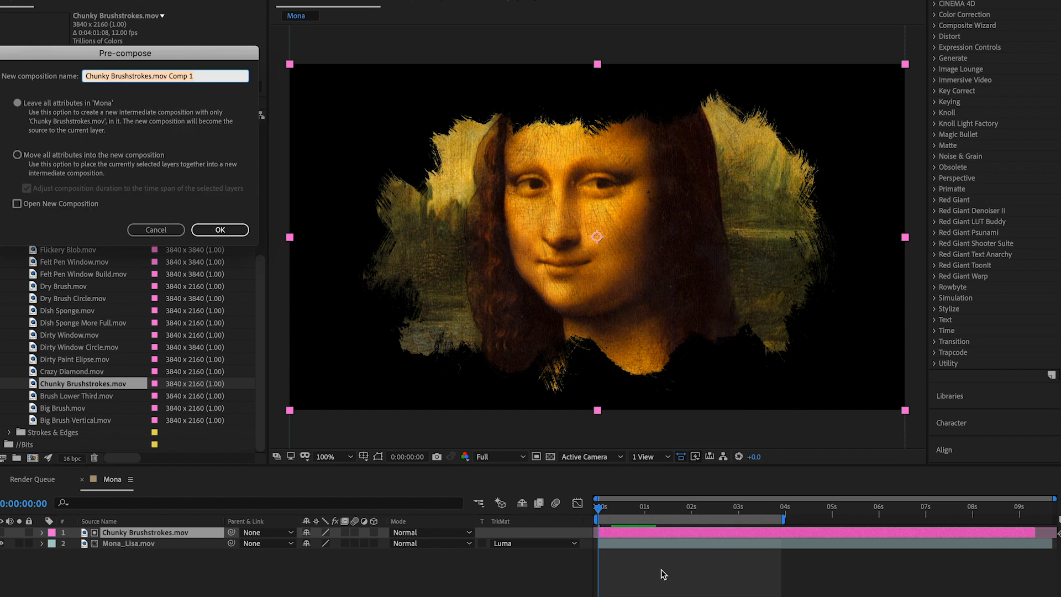
mouse_move(442, 373)
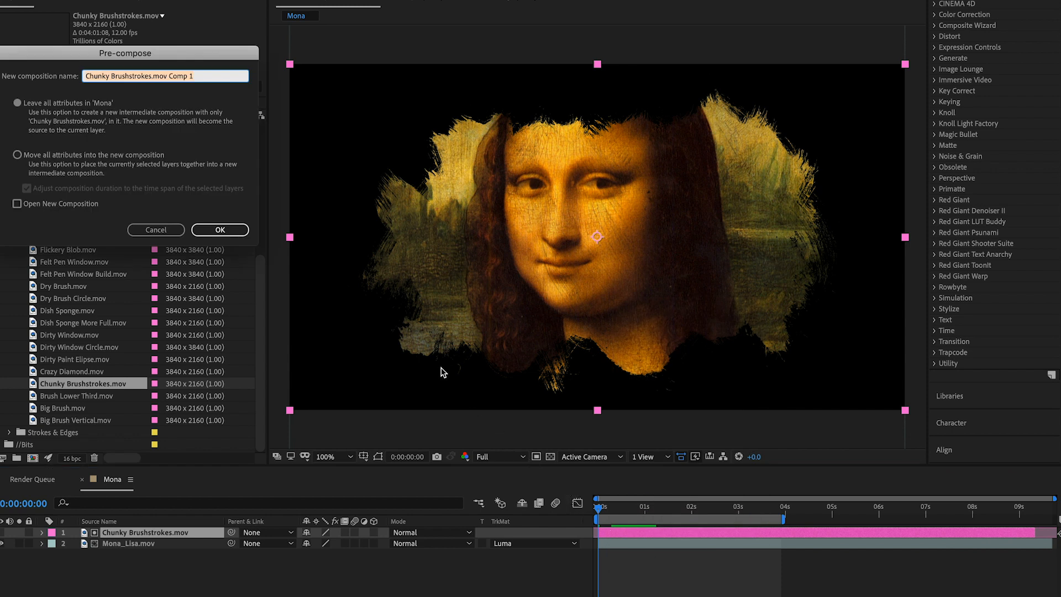
click(219, 230)
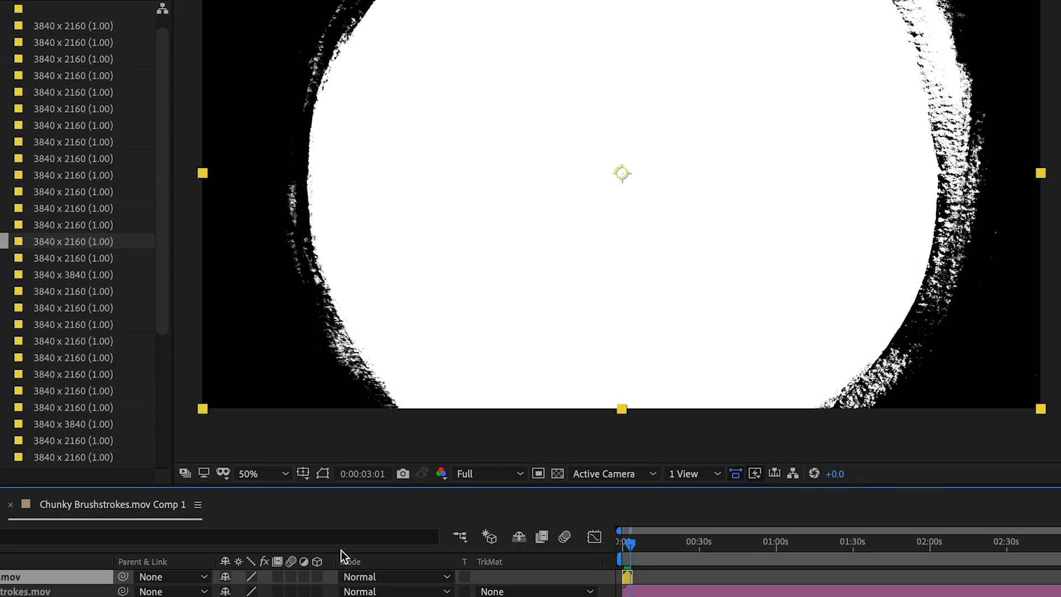
click(395, 576)
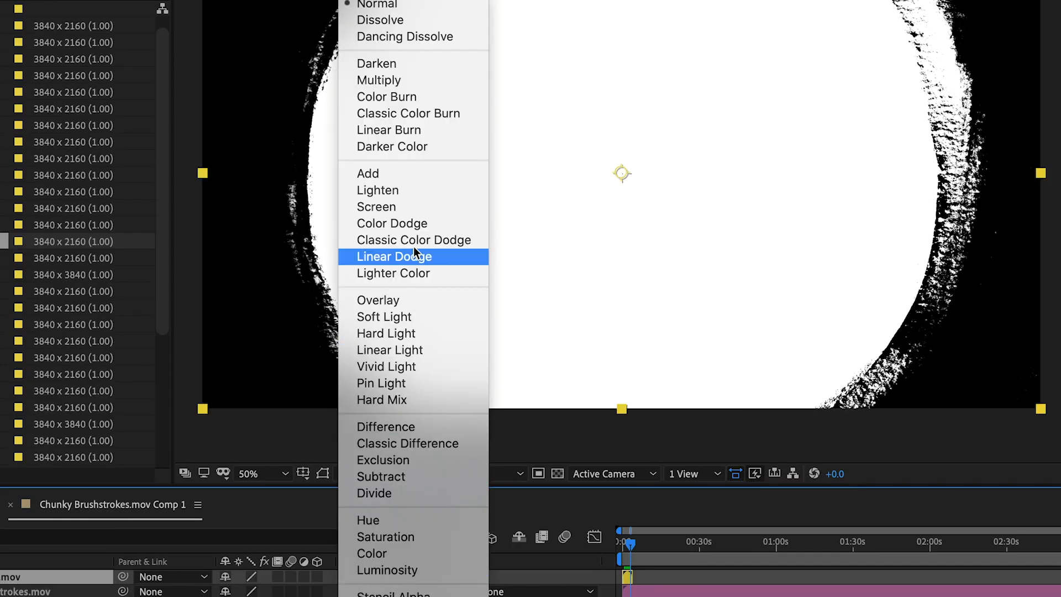